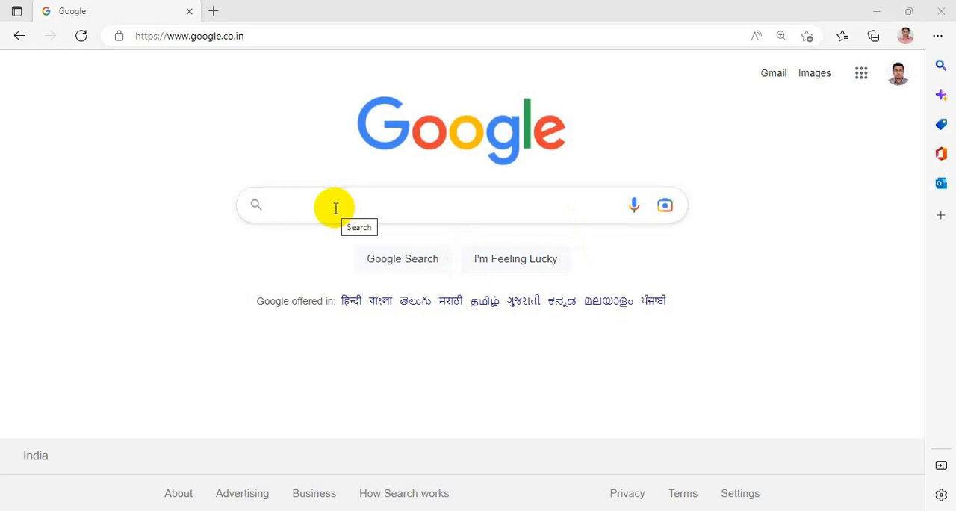
# Step: Search Google for 'programiz online compiler' and open the C Online Compiler - Programiz result
pyautogui.click(335, 206)
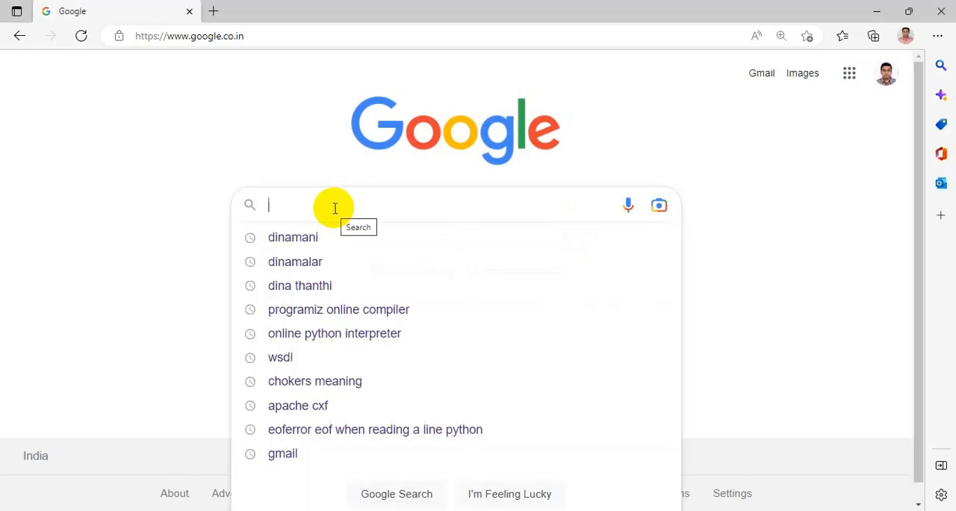
pyautogui.write('programiz onli')
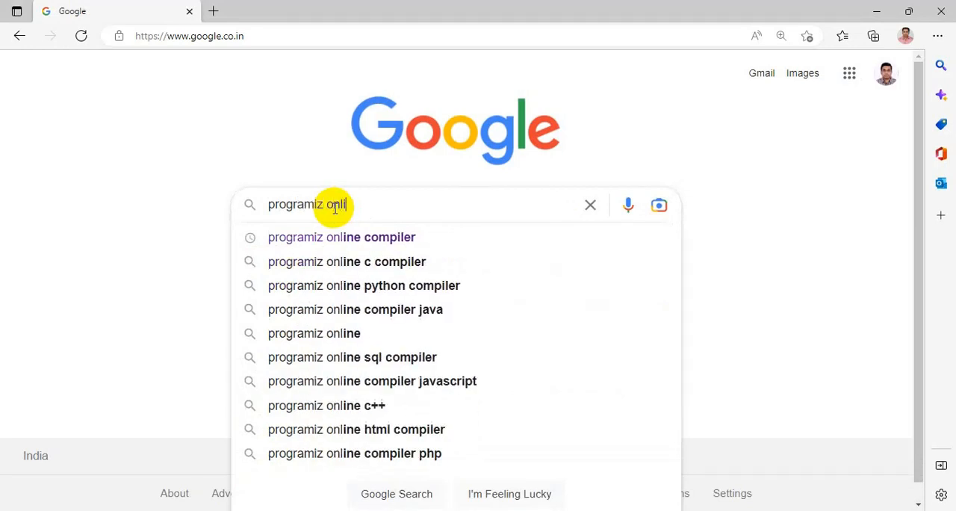
pyautogui.click(340, 236)
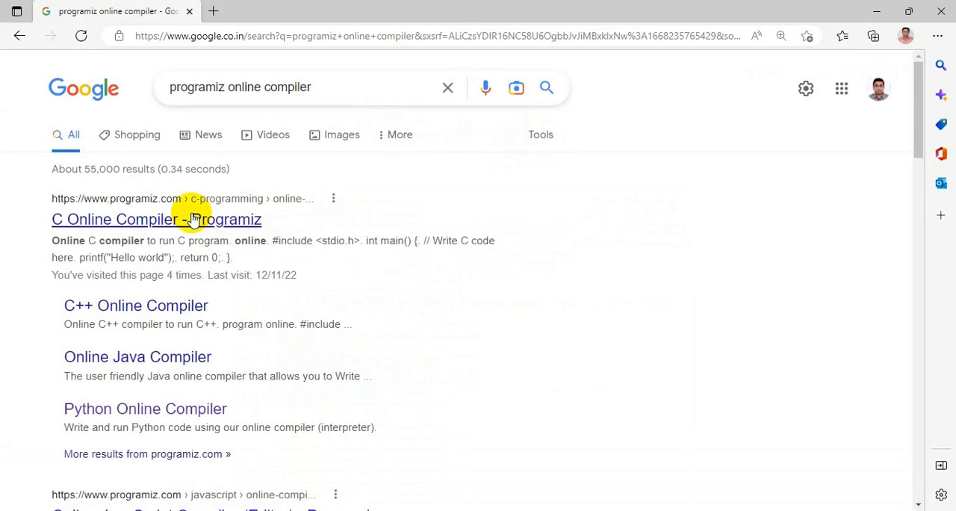
pyautogui.click(155, 218)
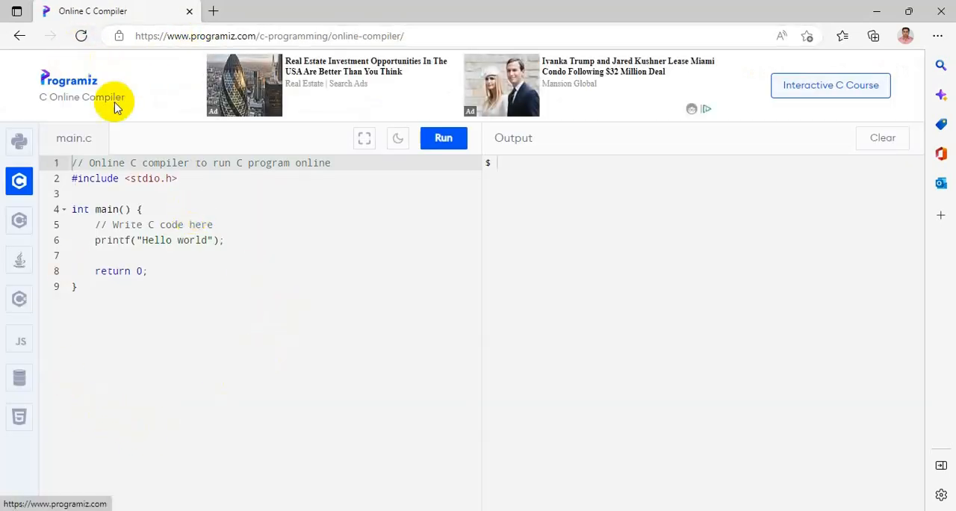
pyautogui.moveTo(73, 328)
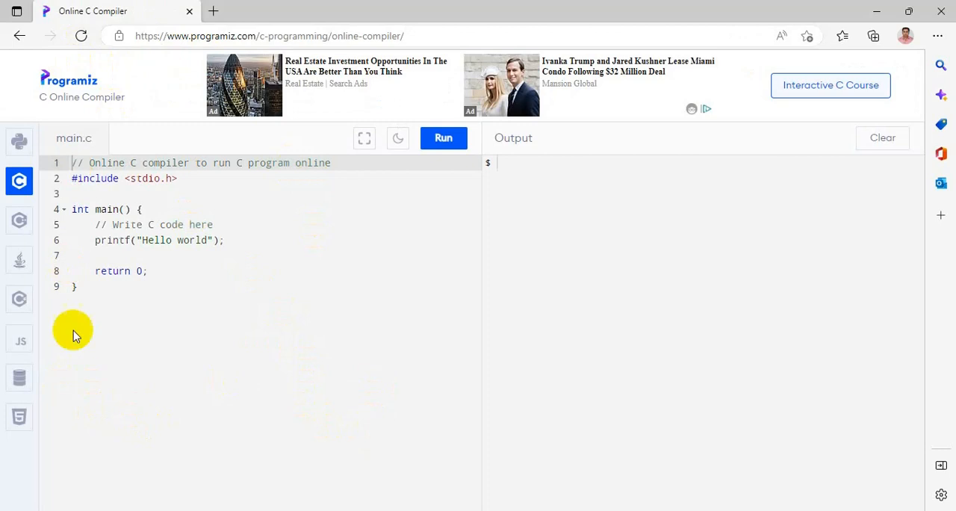
pyautogui.moveTo(18, 302)
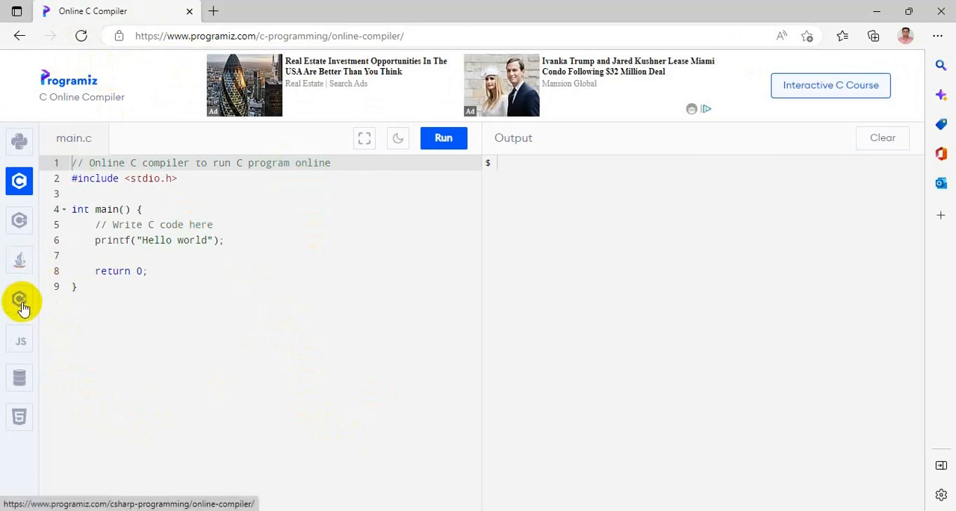
pyautogui.moveTo(48, 373)
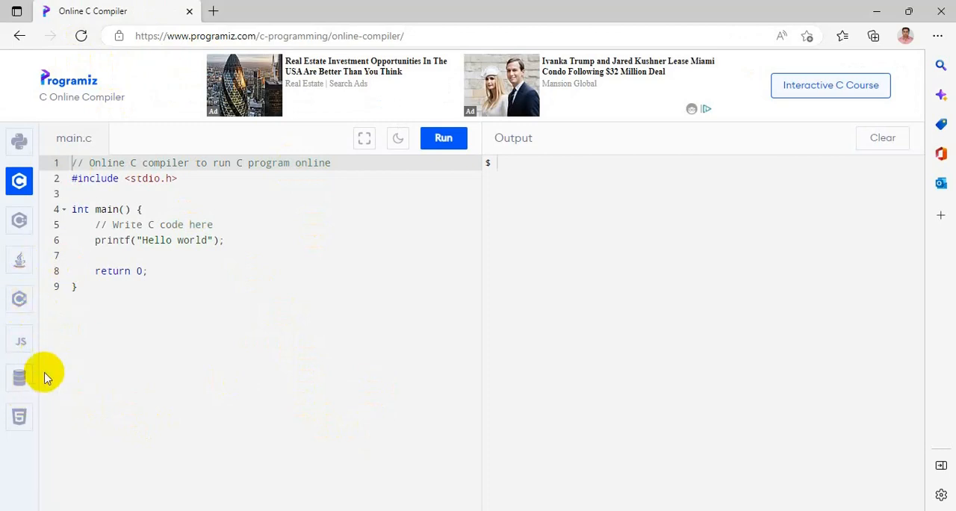
pyautogui.moveTo(18, 417)
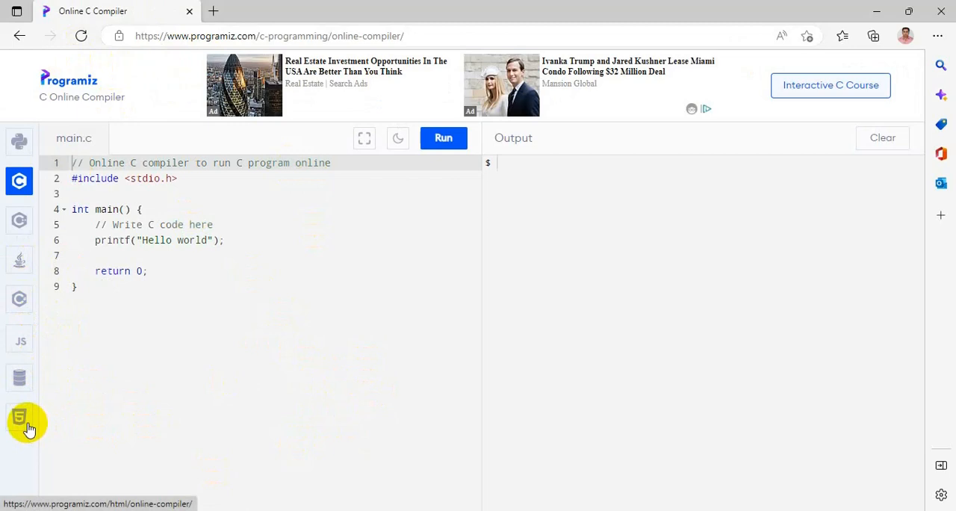
pyautogui.moveTo(17, 418)
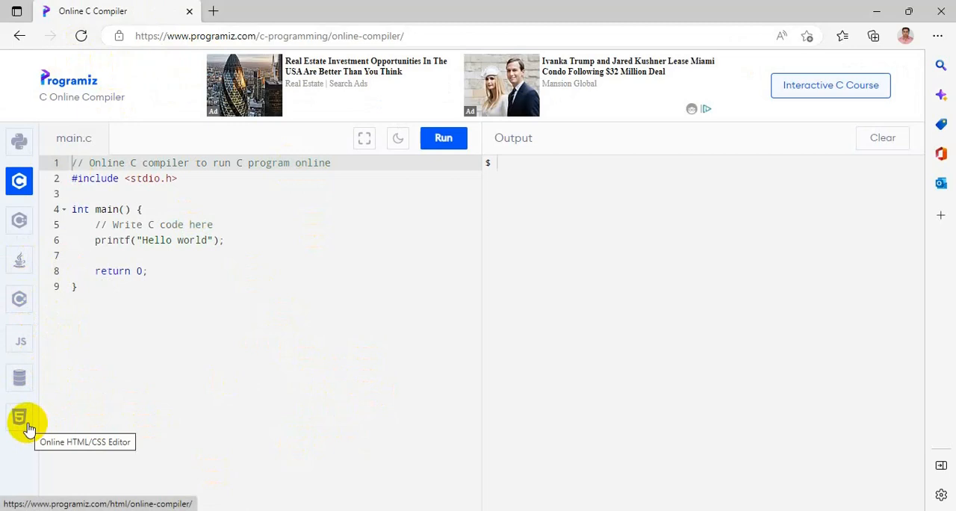
pyautogui.moveTo(81, 421)
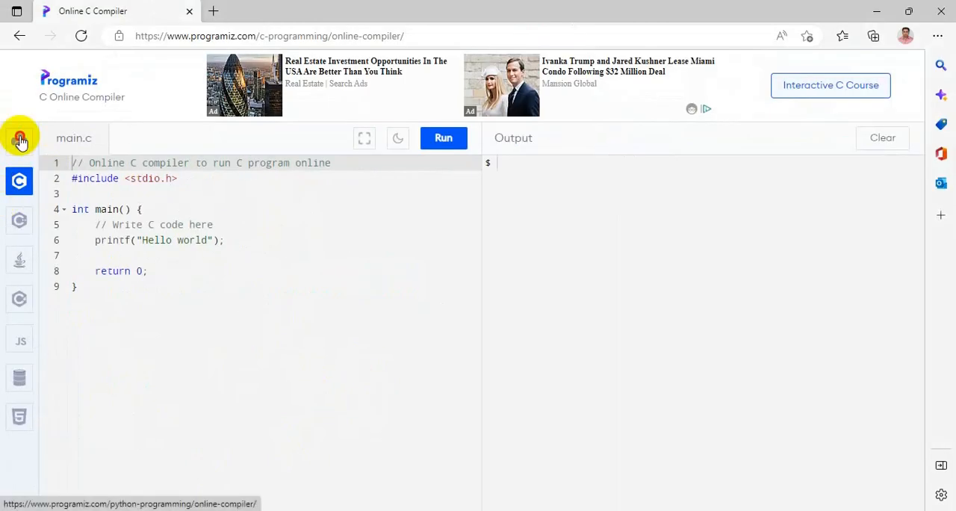
# Step: Switch to the Python compiler and run the starter program so the shell prints Hello world
pyautogui.click(20, 140)
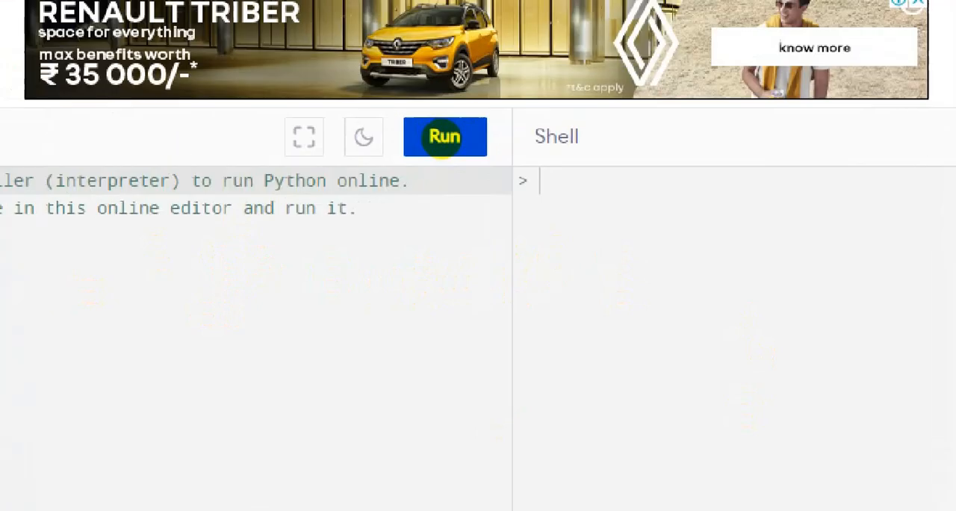
pyautogui.click(445, 137)
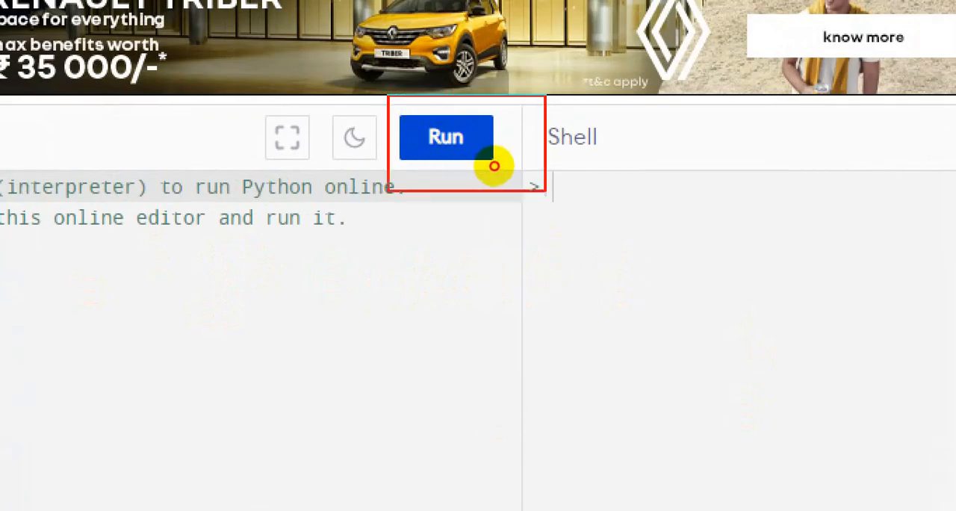
pyautogui.click(445, 138)
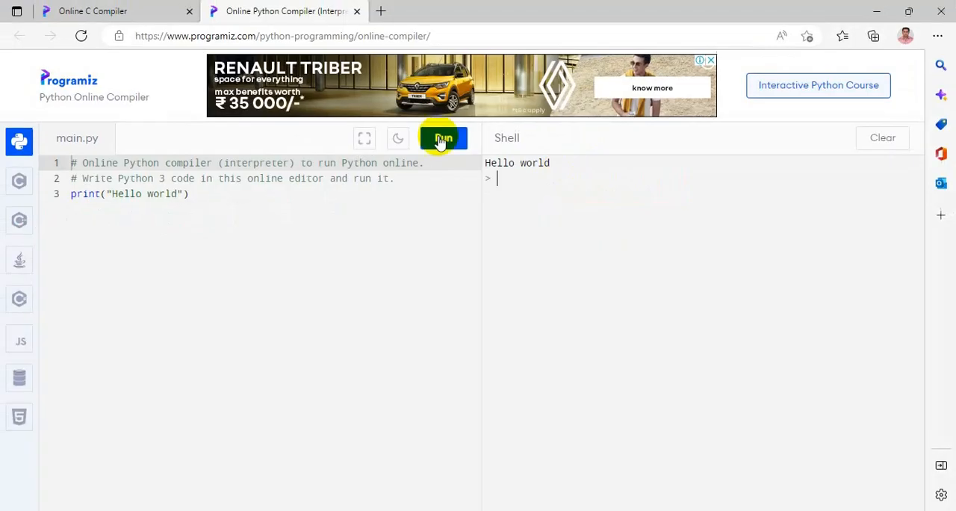
pyautogui.click(191, 194)
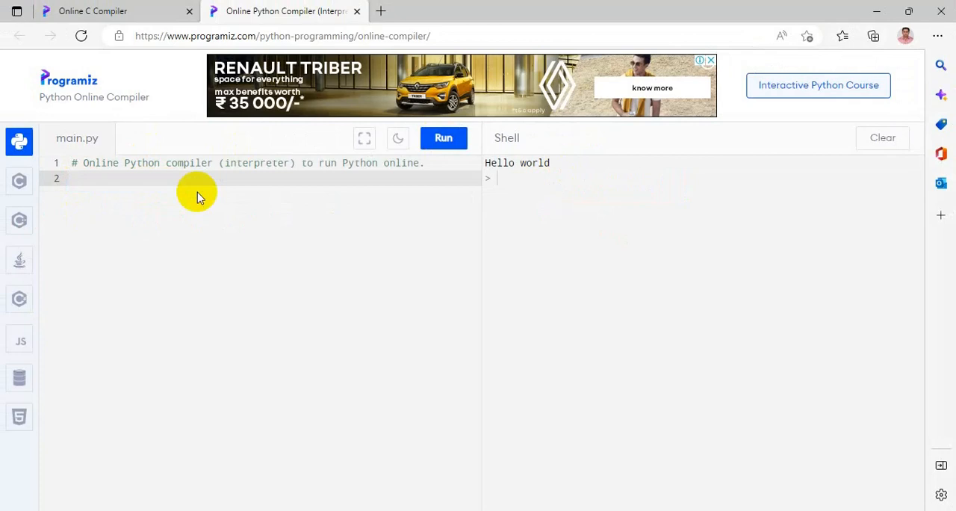
# Step: Write a=10, b=20 and c=a+b in the editor
pyautogui.write('a=10')
pyautogui.write('b=20')
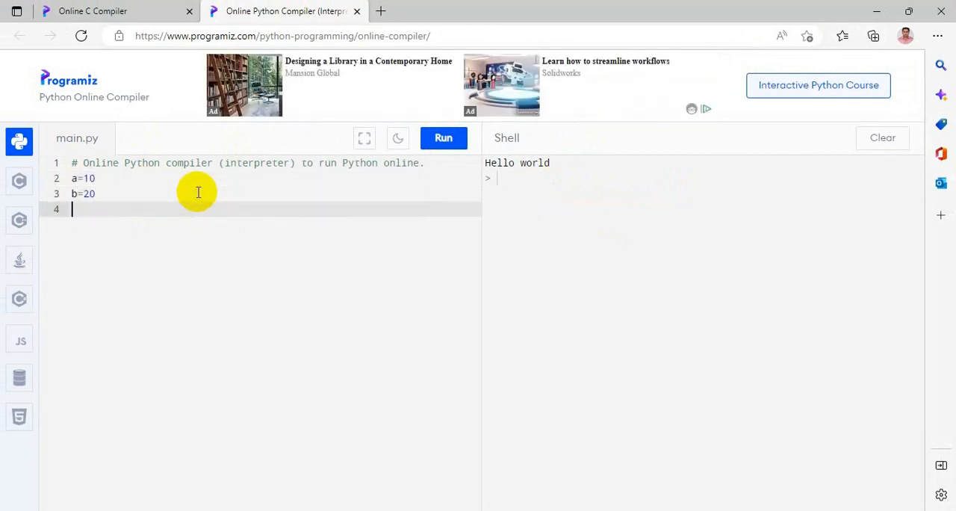
pyautogui.write('c=a')
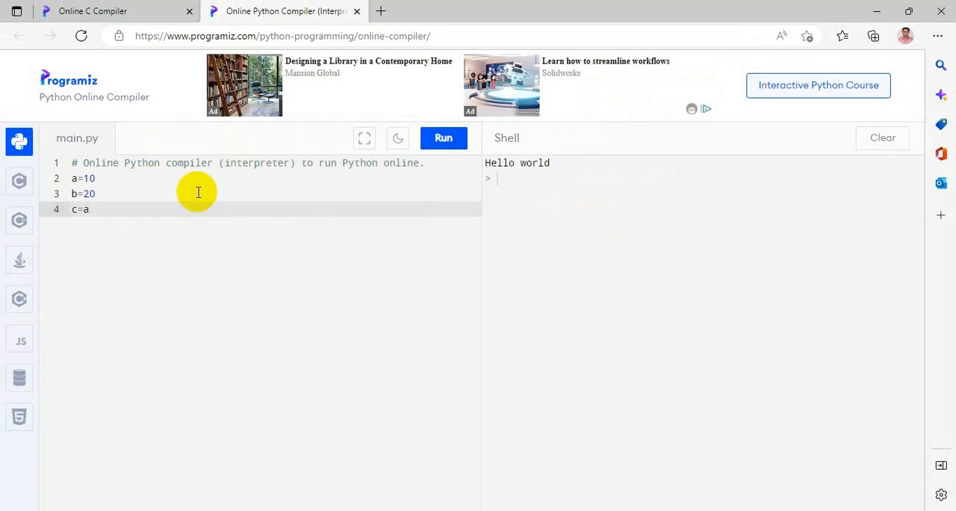
pyautogui.write('-b')
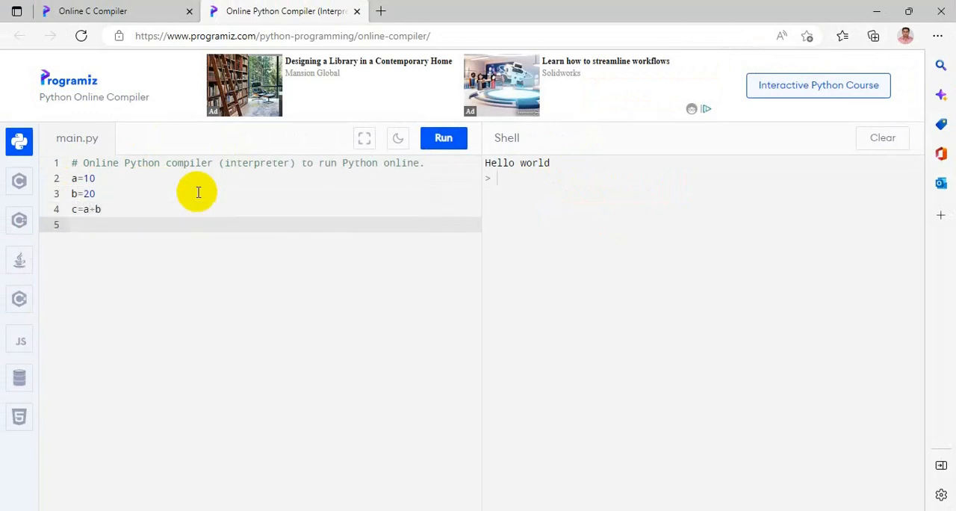
# Step: Add print(a,"+",b,"=",c) and run it to print 10 + 20 = 30
pyautogui.write('pri')
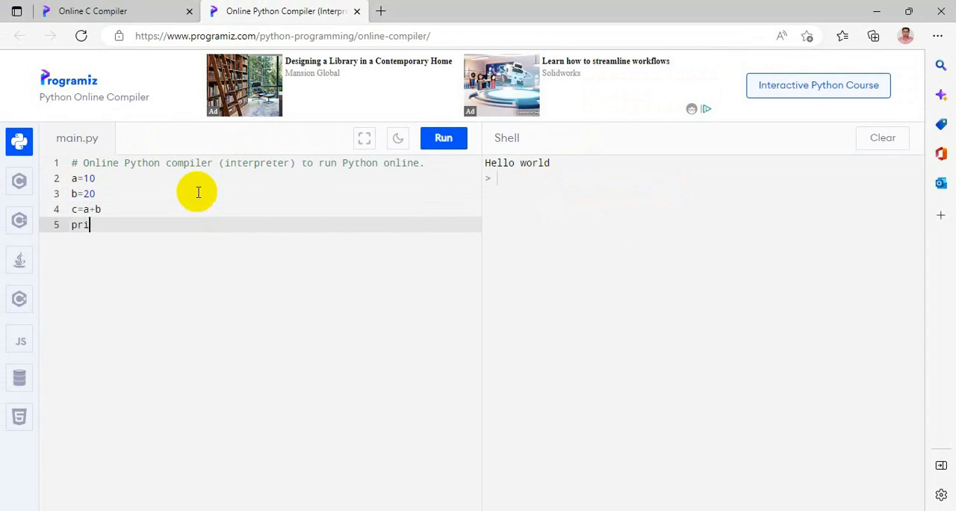
pyautogui.write('nt(a')
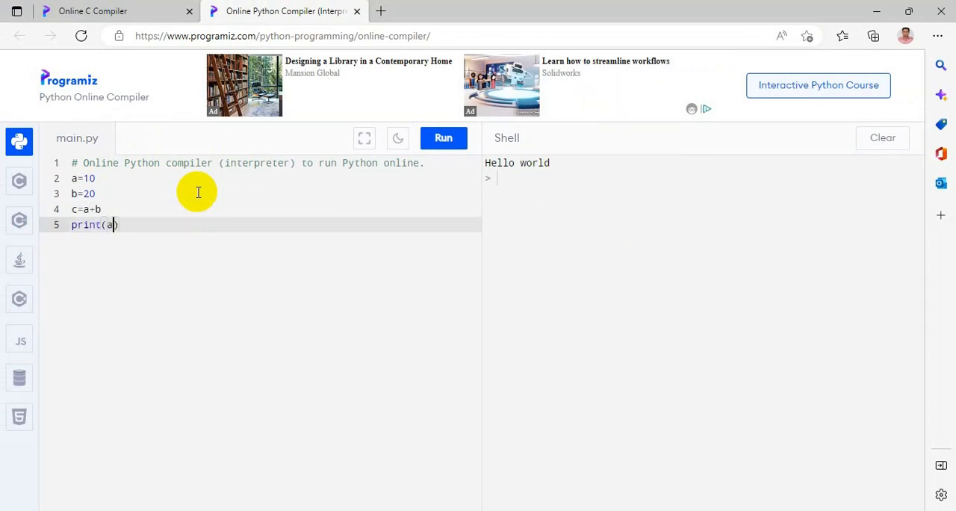
pyautogui.write(',"')
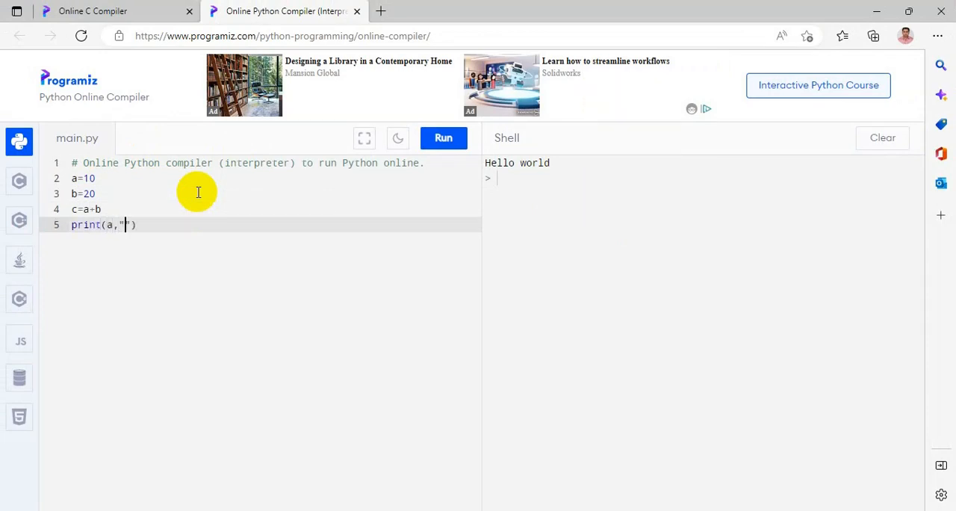
pyautogui.write('"')
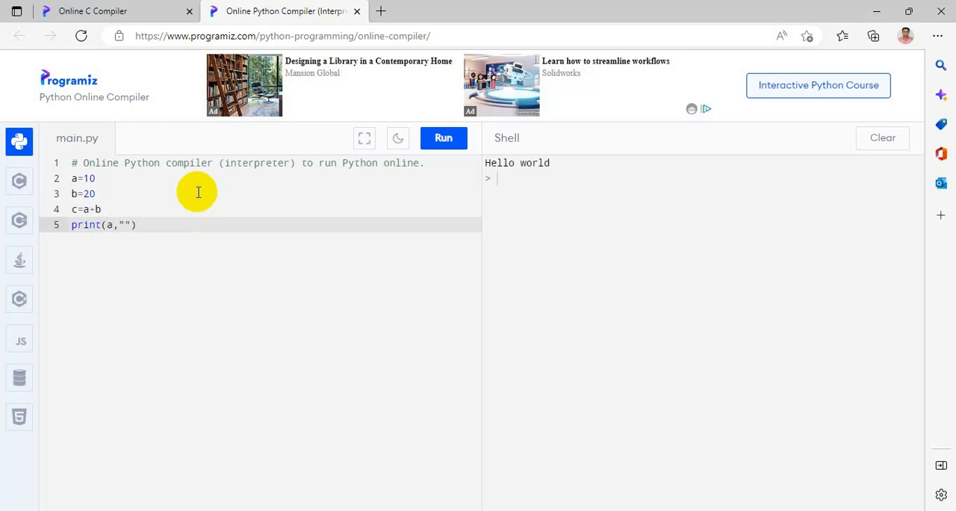
pyautogui.write('+",')
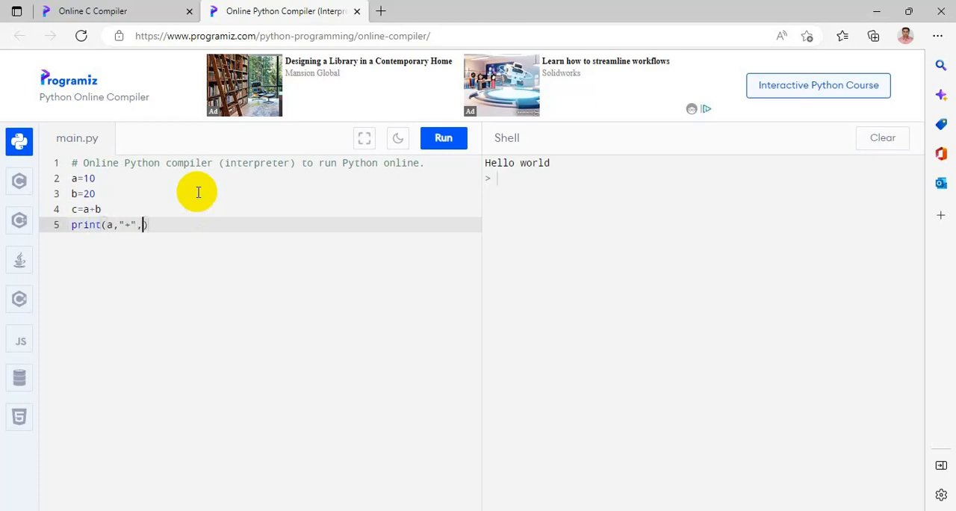
pyautogui.write('b')
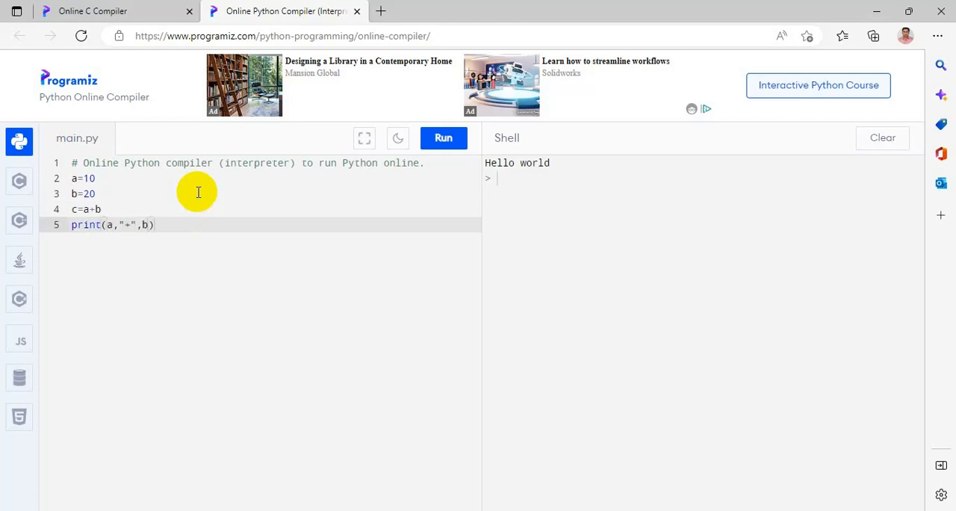
pyautogui.write(',""')
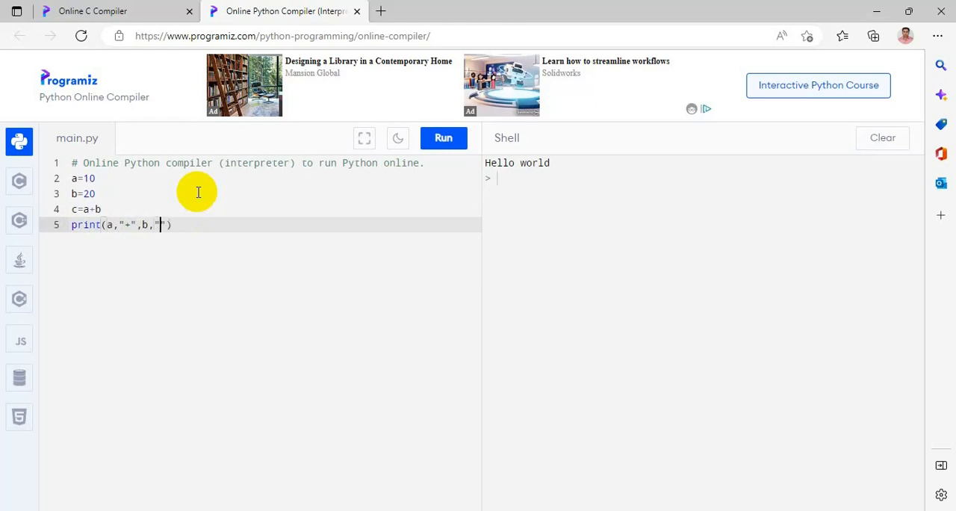
pyautogui.write('=')
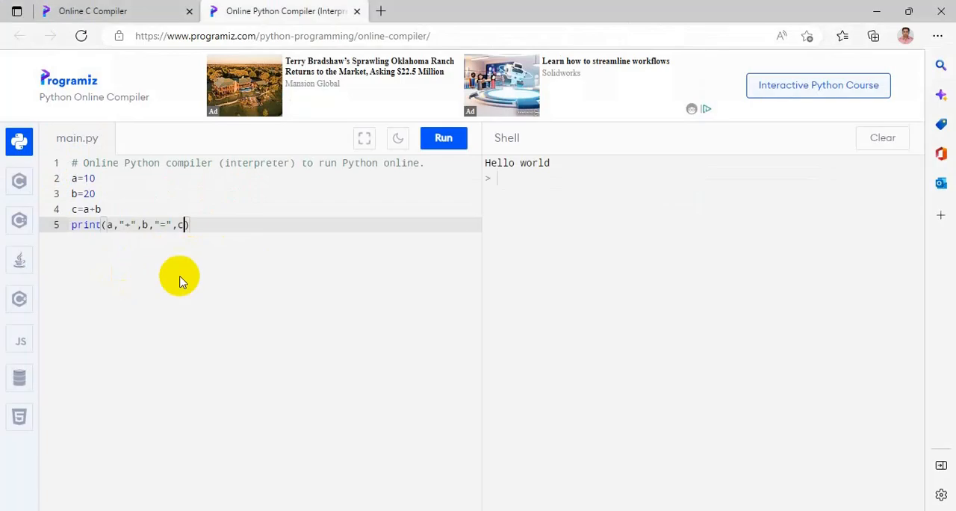
pyautogui.click(442, 137)
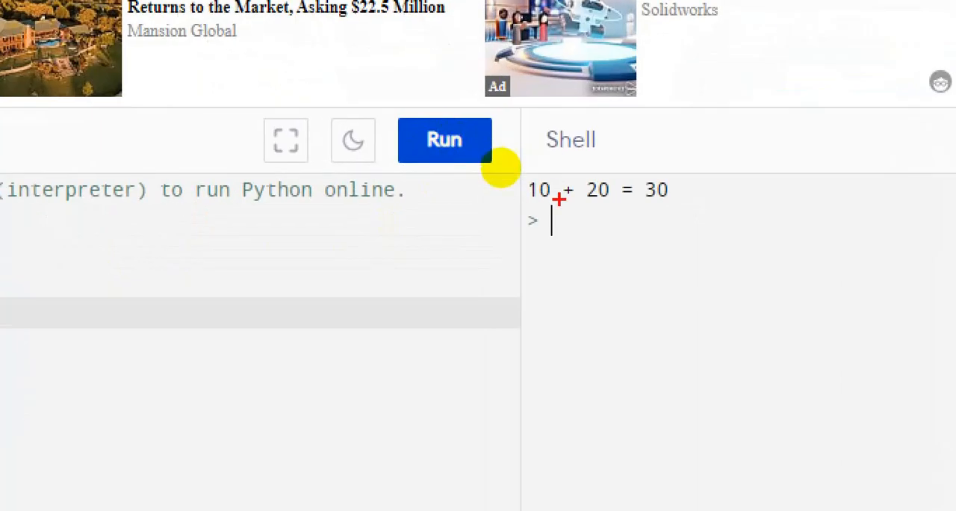
pyautogui.moveTo(553, 169)
pyautogui.write('a')
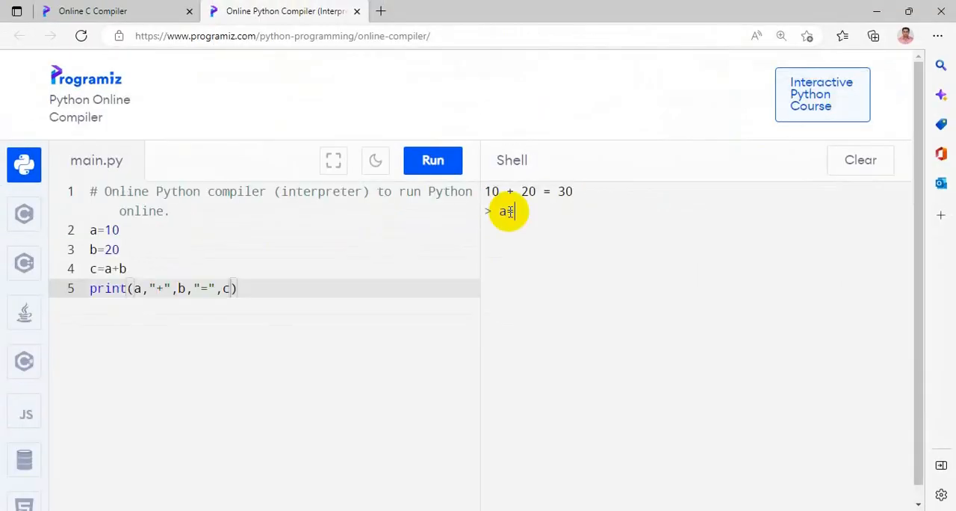
# Step: Enter a=10, b=20 and a+b in the interactive shell to get 30
pyautogui.write('10')
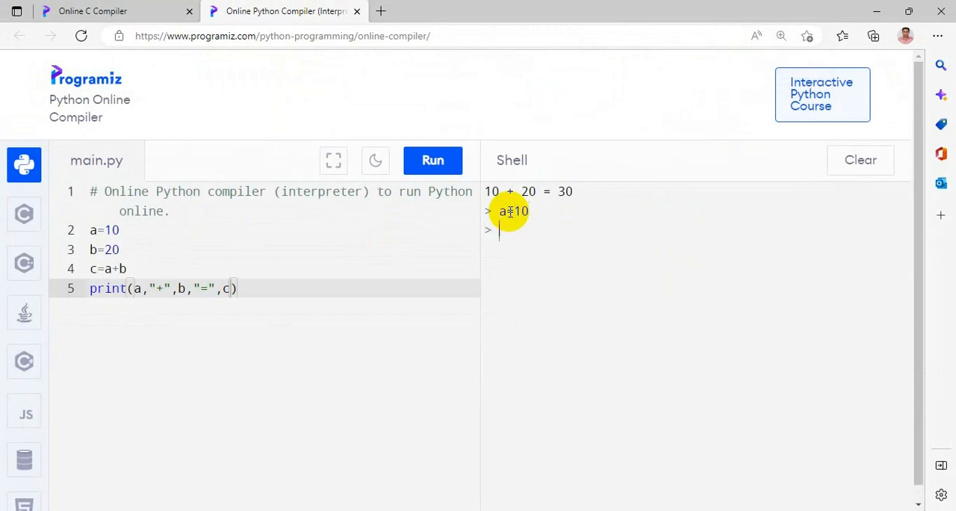
pyautogui.write('b=20')
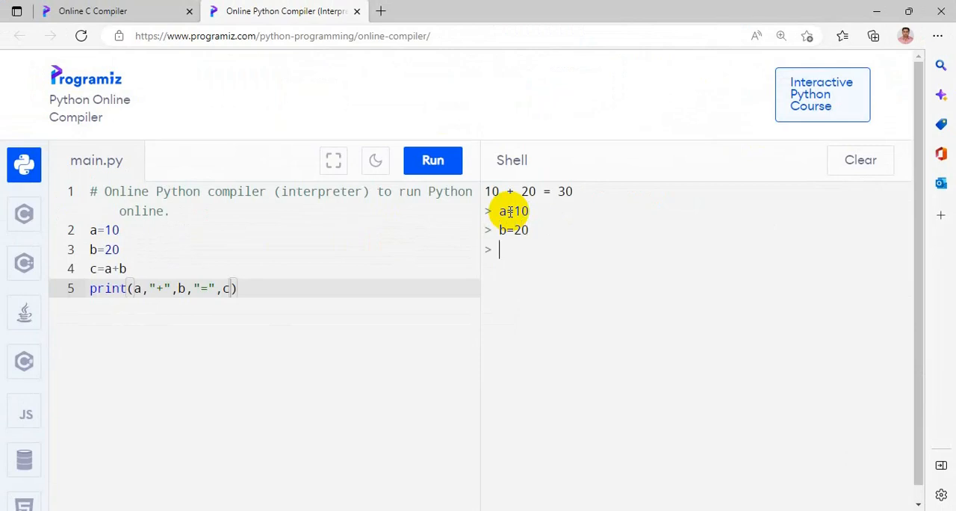
pyautogui.write('a+b')
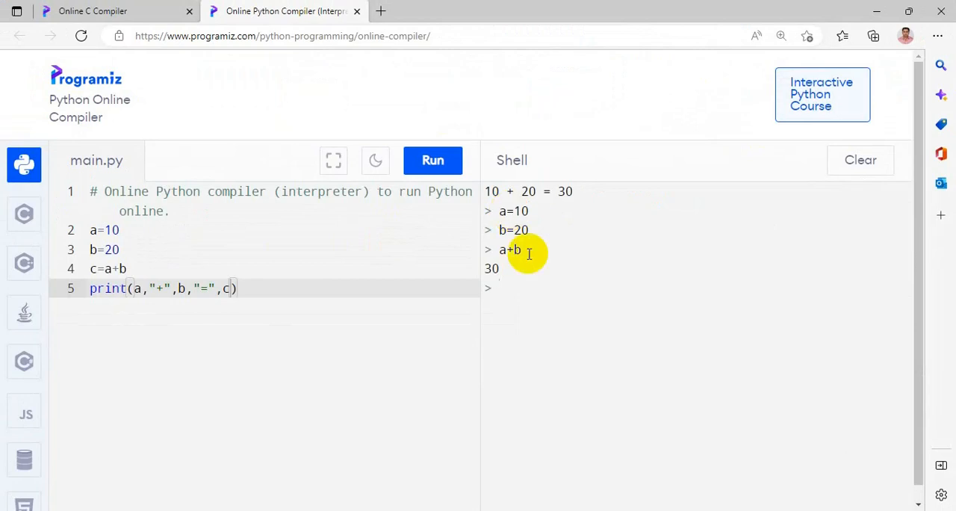
pyautogui.moveTo(306, 230)
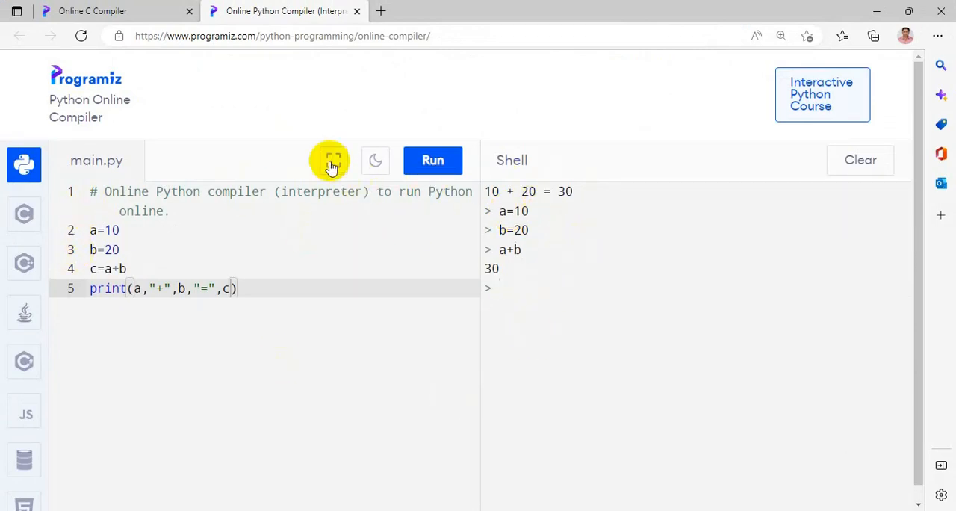
pyautogui.moveTo(331, 163)
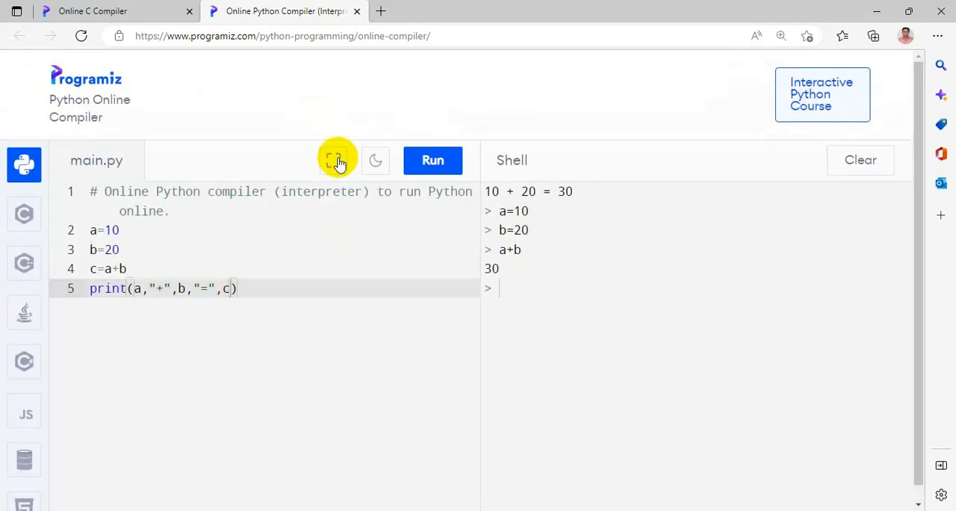
pyautogui.click(338, 160)
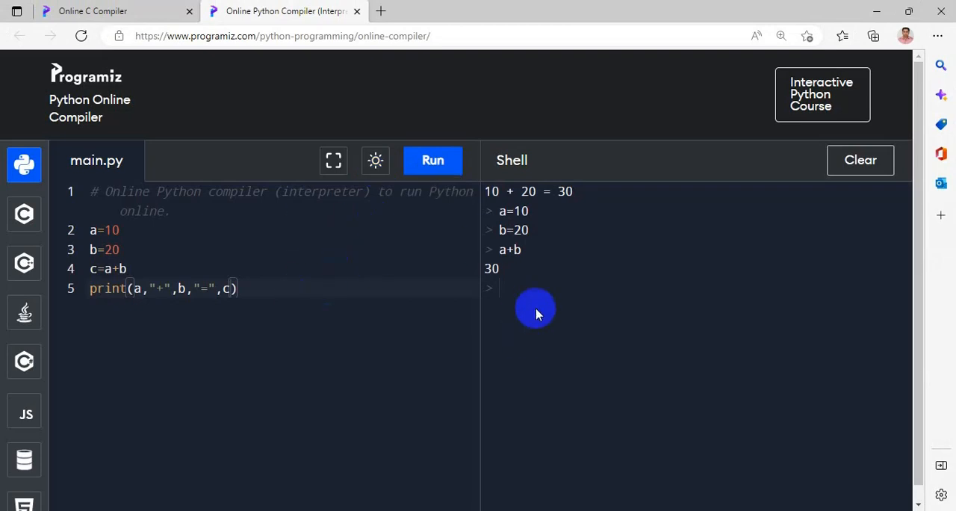
pyautogui.moveTo(375, 160)
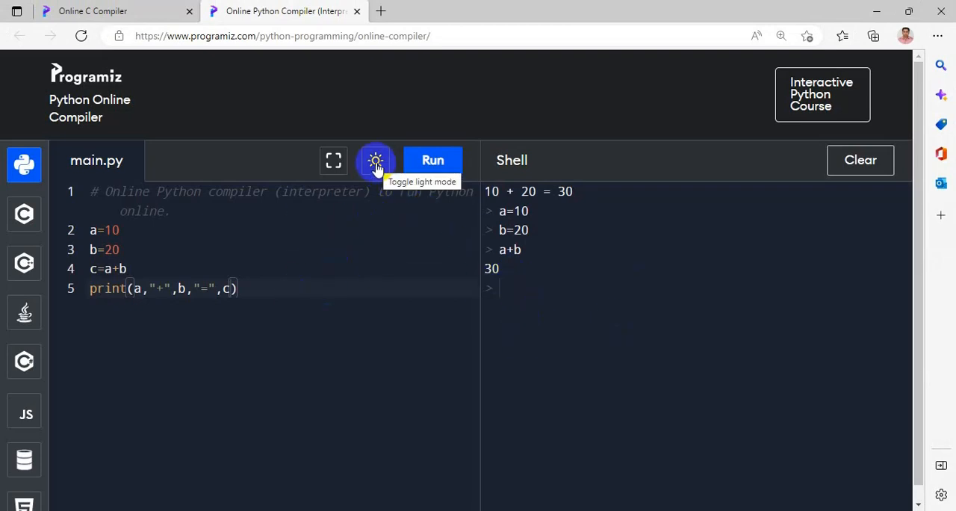